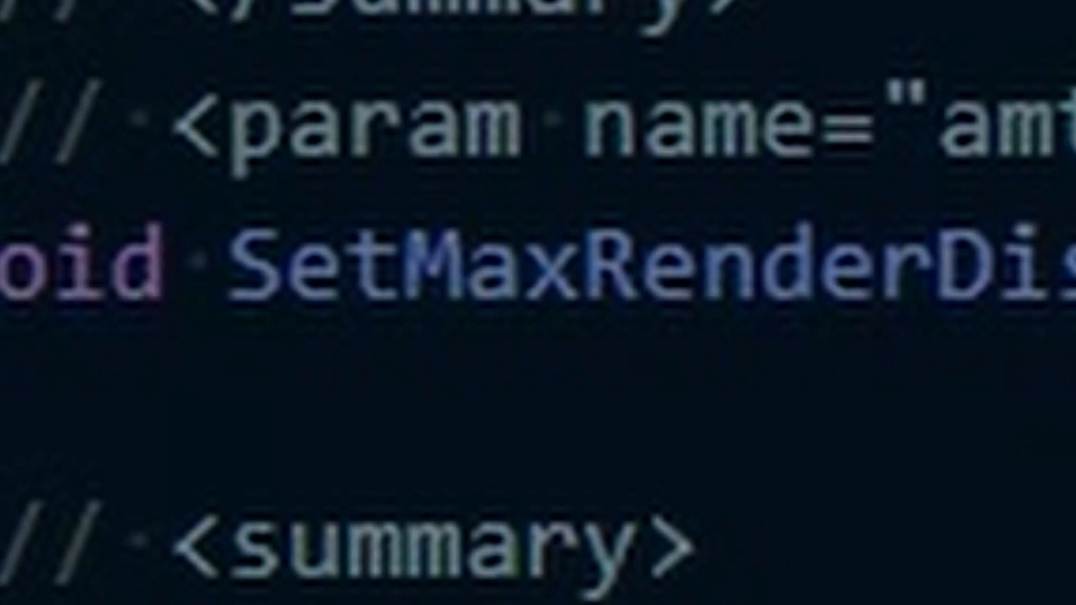
# Step: Review Camera.h's UniqueInstance and Skybox.h includes and the Camera class declaration
pyautogui.scroll(-3)
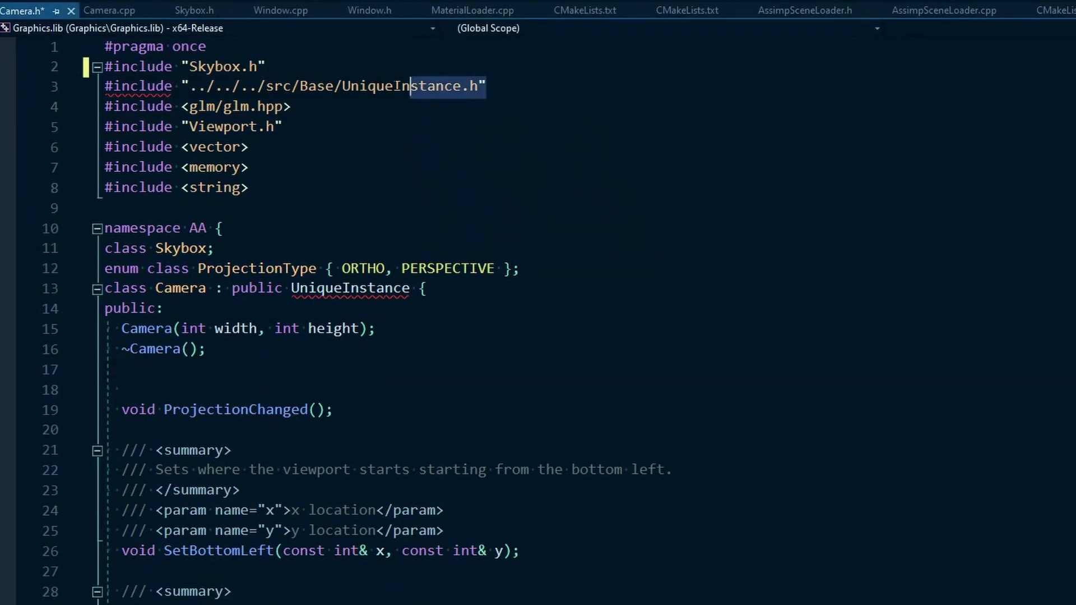
pyautogui.tripleClick(274, 87)
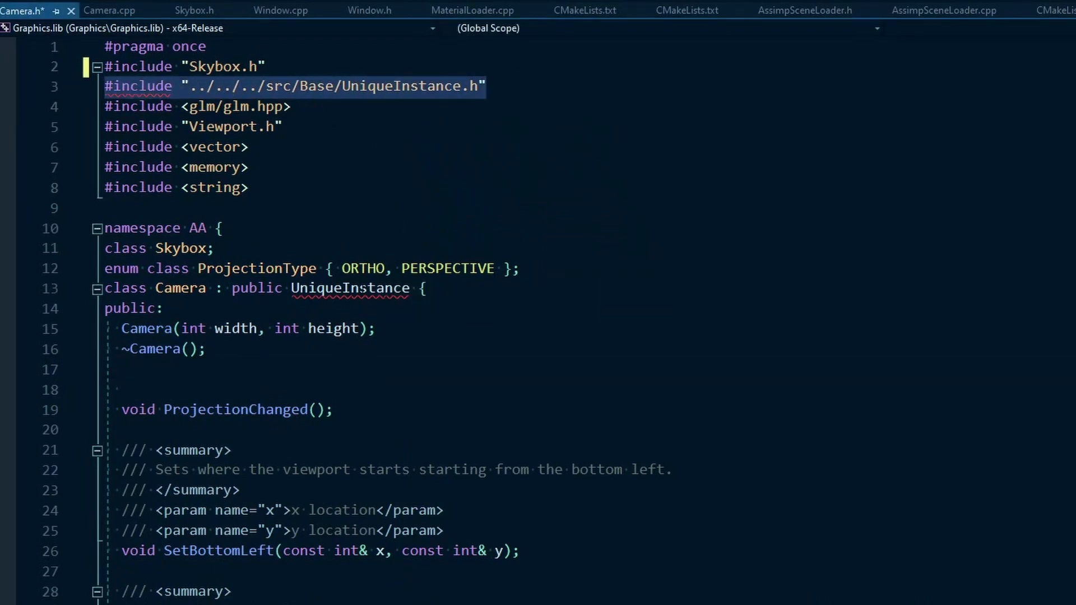
pyautogui.doubleClick(396, 86)
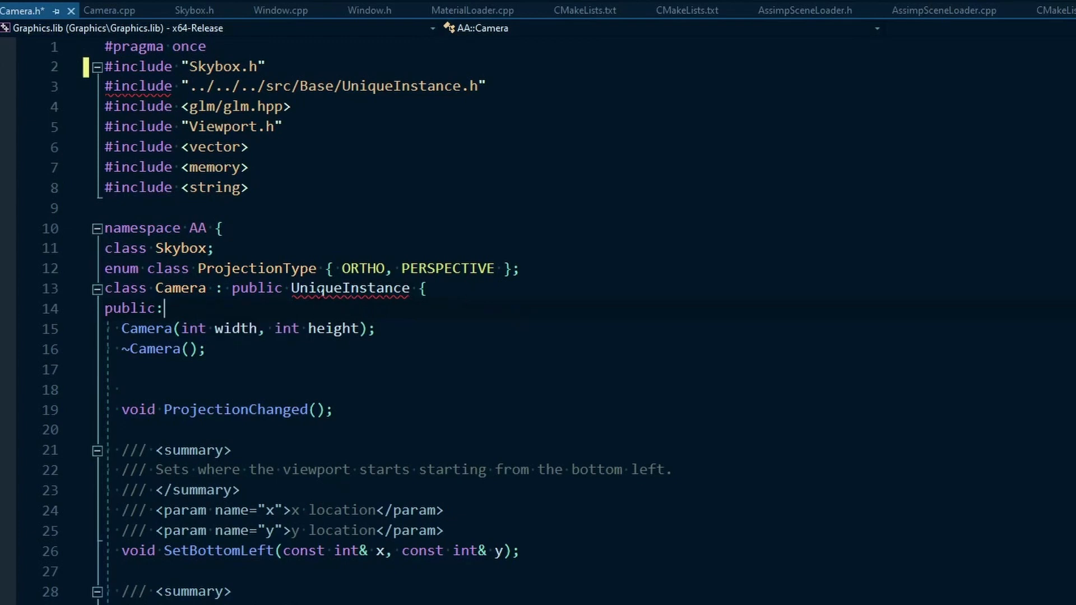
pyautogui.tripleClick(261, 288)
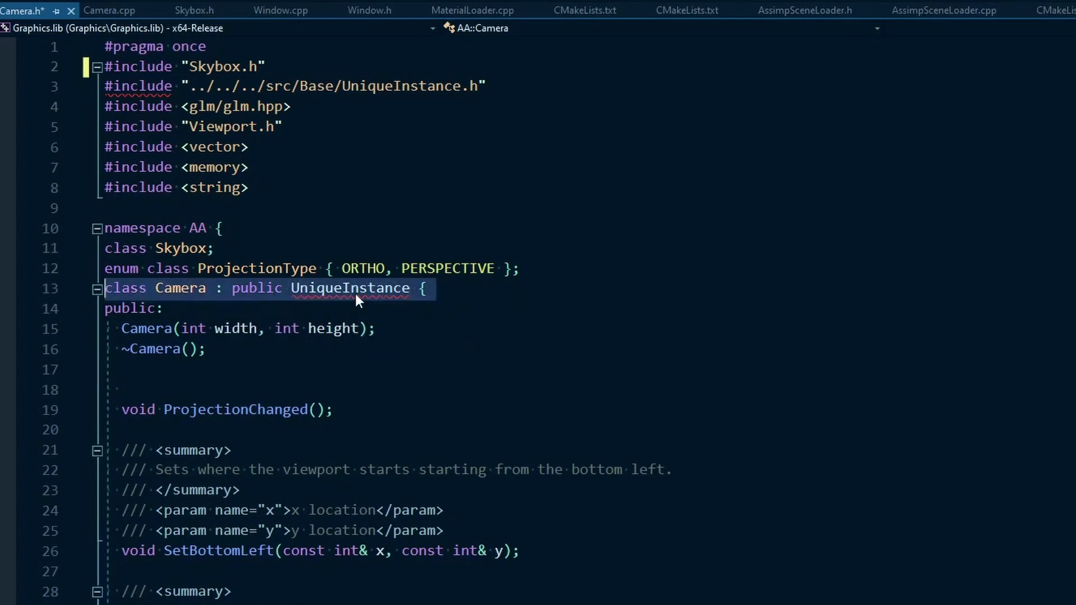
pyautogui.click(357, 288)
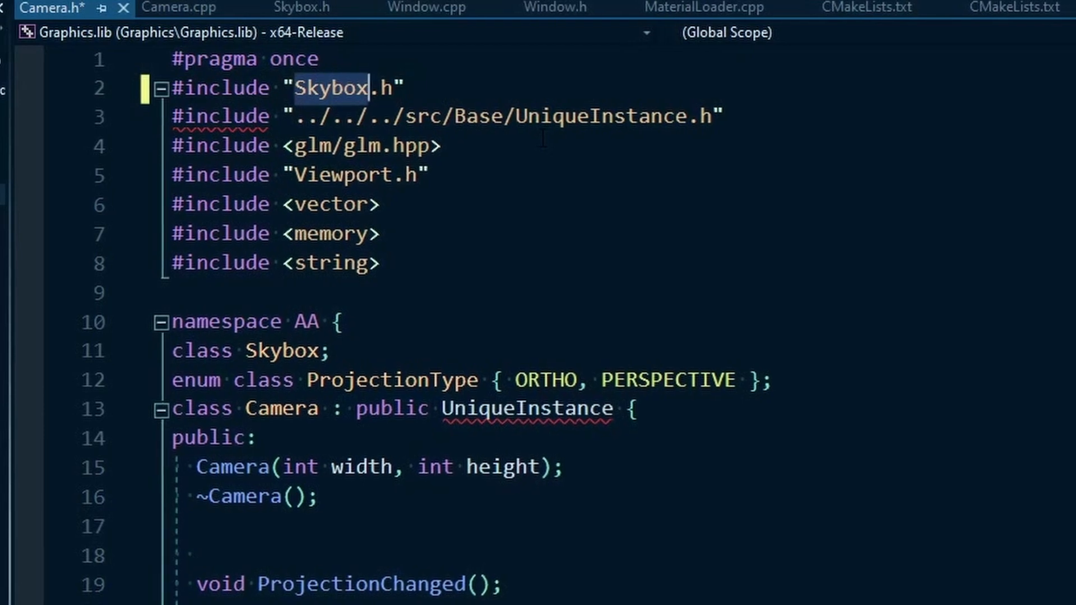
pyautogui.doubleClick(281, 409)
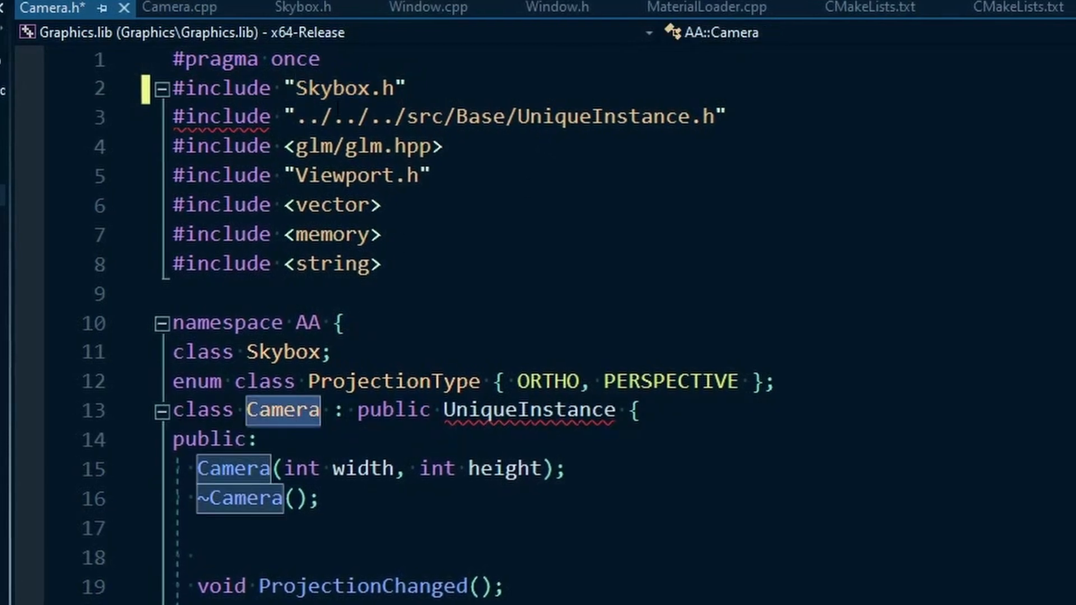
pyautogui.click(329, 87)
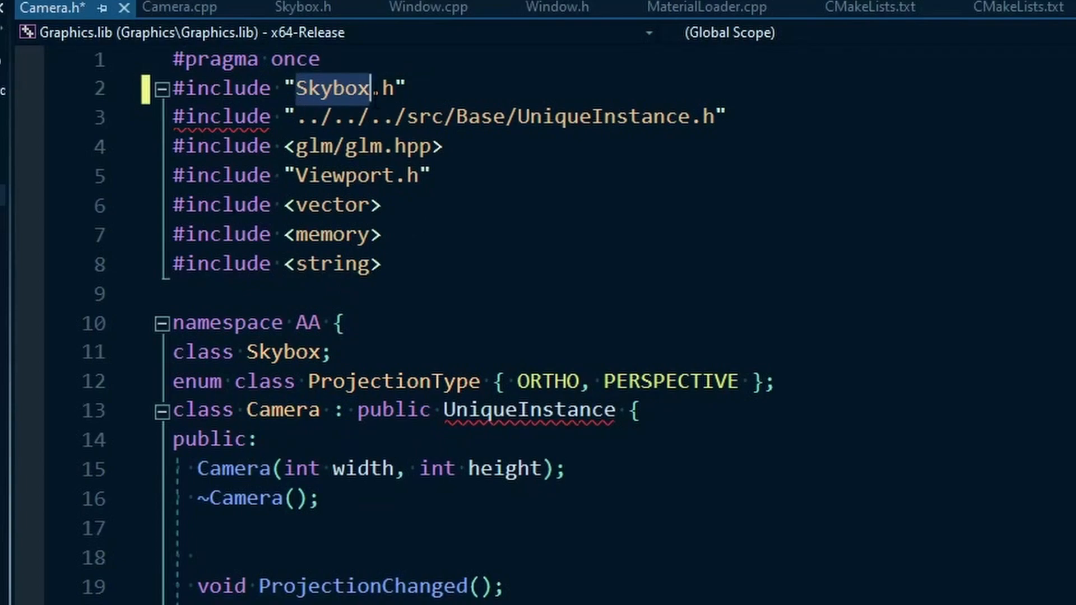
# Step: Inspect the mSkybox member declaration in Camera's private members and move to Skybox.h
pyautogui.scroll(-3)
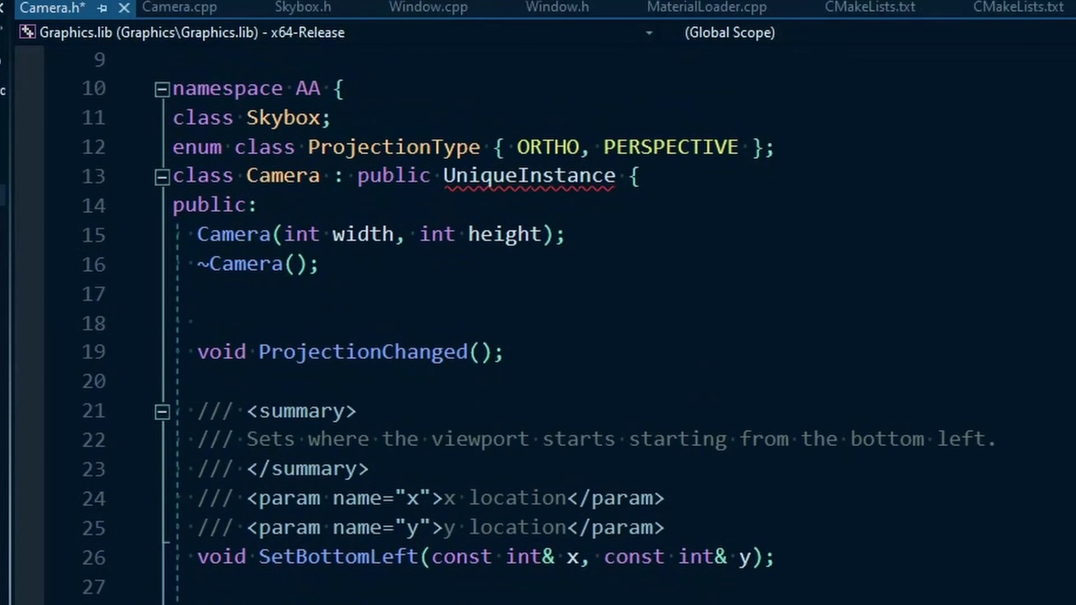
pyautogui.scroll(-3)
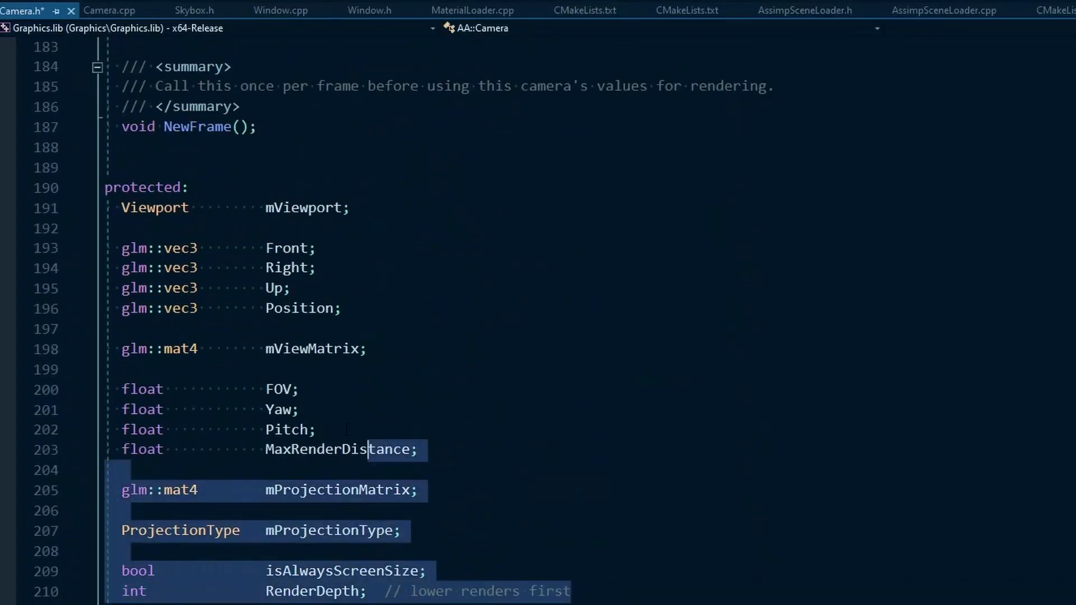
pyautogui.click(316, 248)
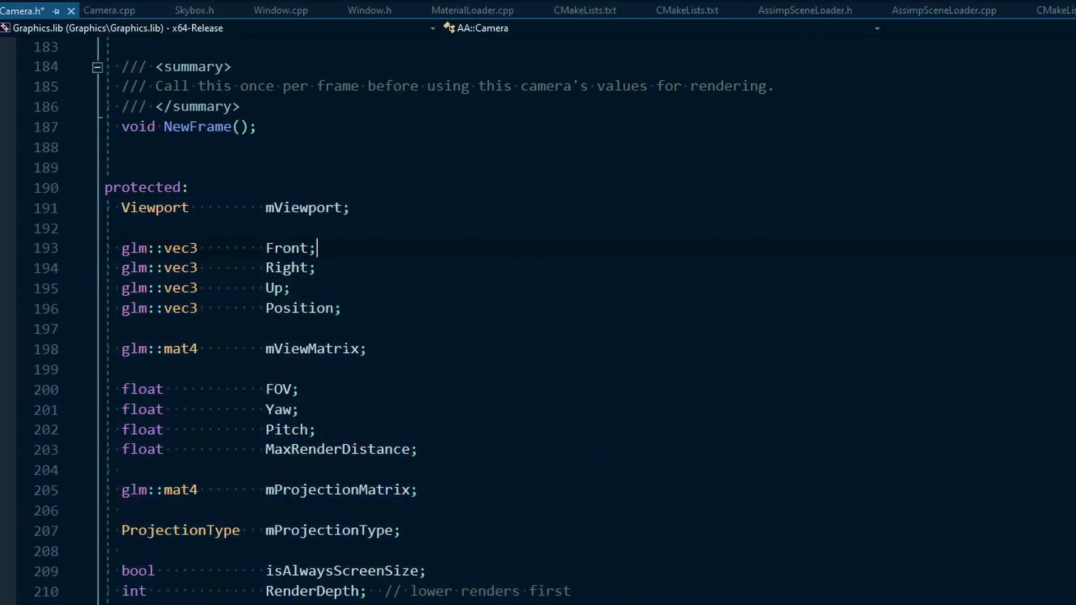
pyautogui.doubleClick(304, 348)
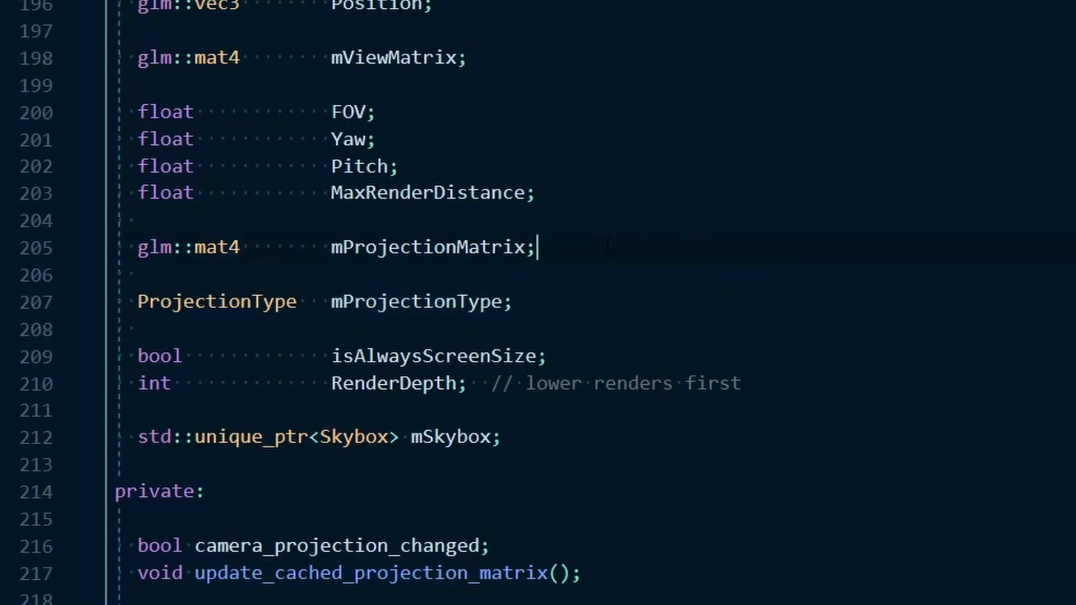
pyautogui.tripleClick(316, 438)
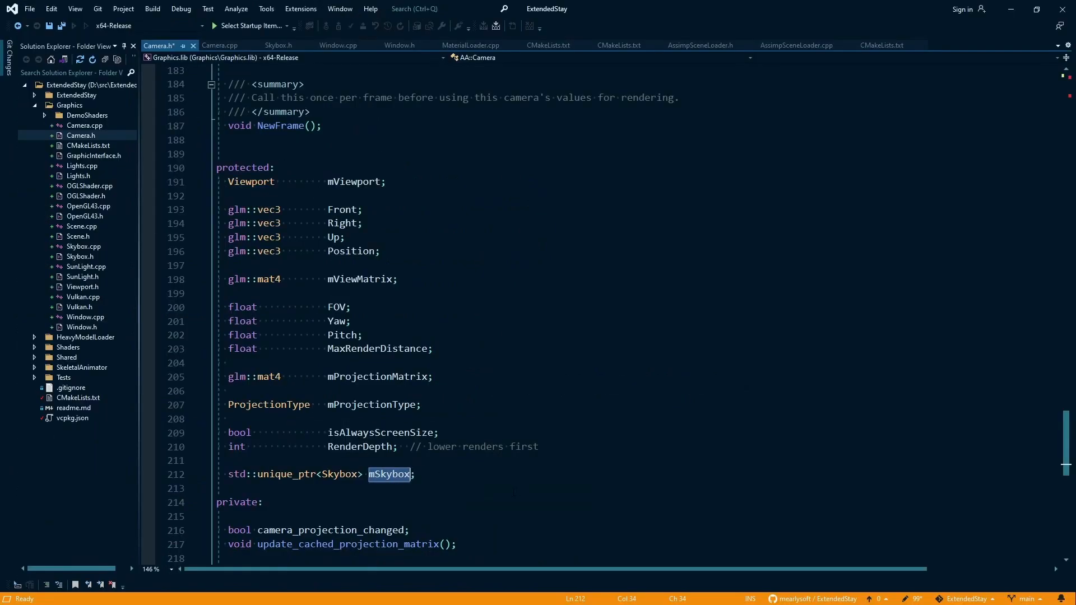
pyautogui.moveTo(377, 474)
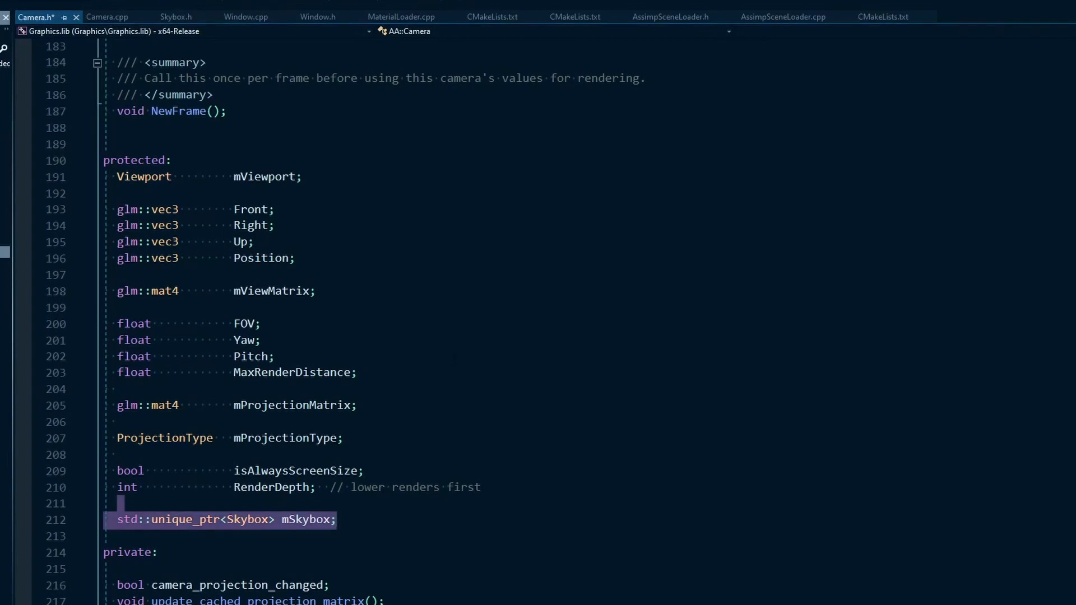
pyautogui.scroll(3)
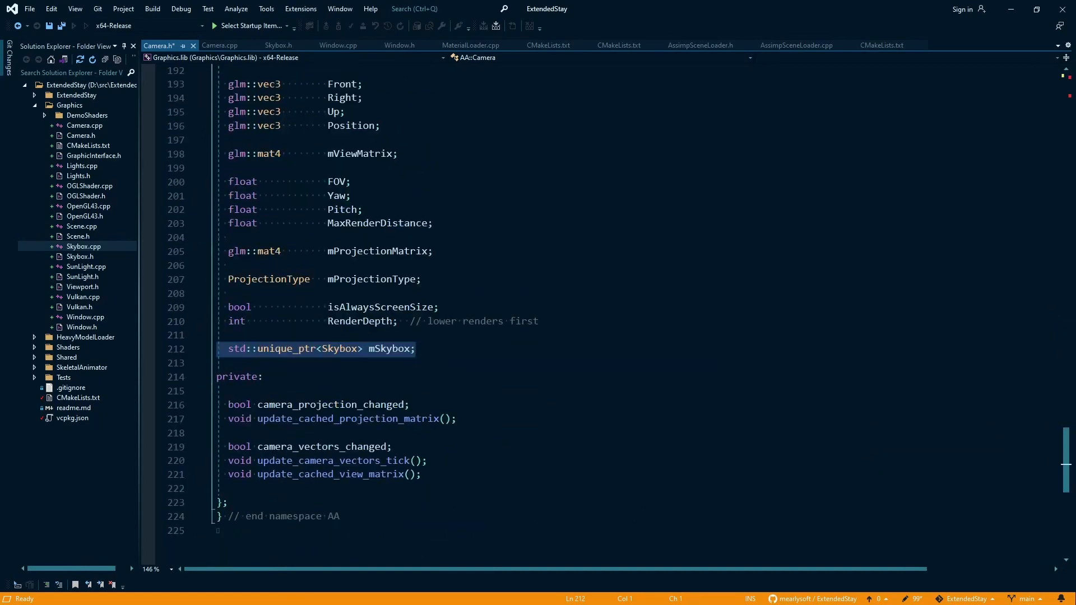
pyautogui.moveTo(402, 348)
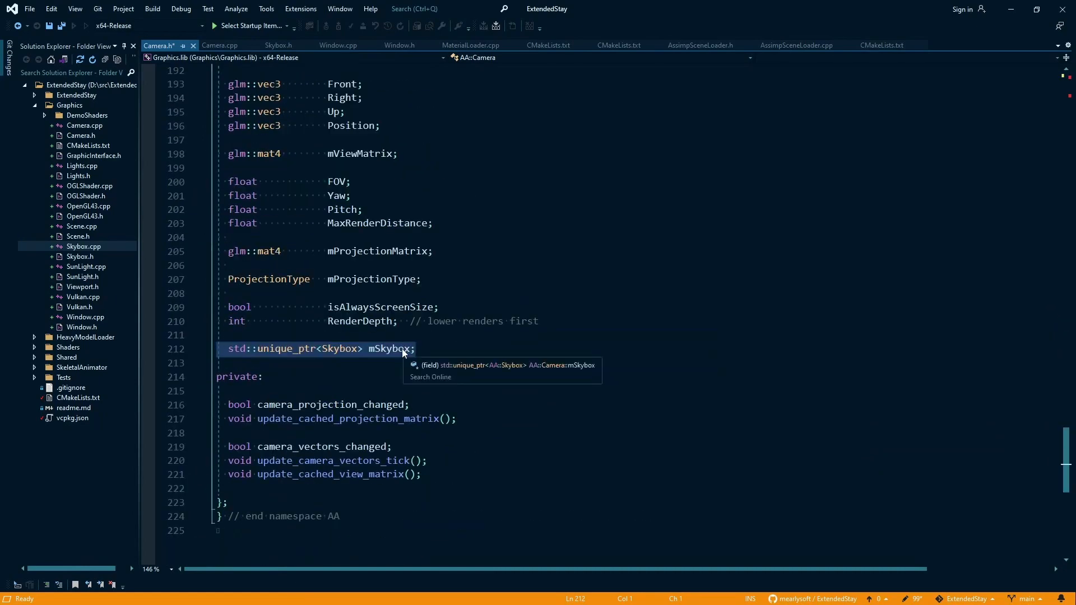
pyautogui.doubleClick(389, 349)
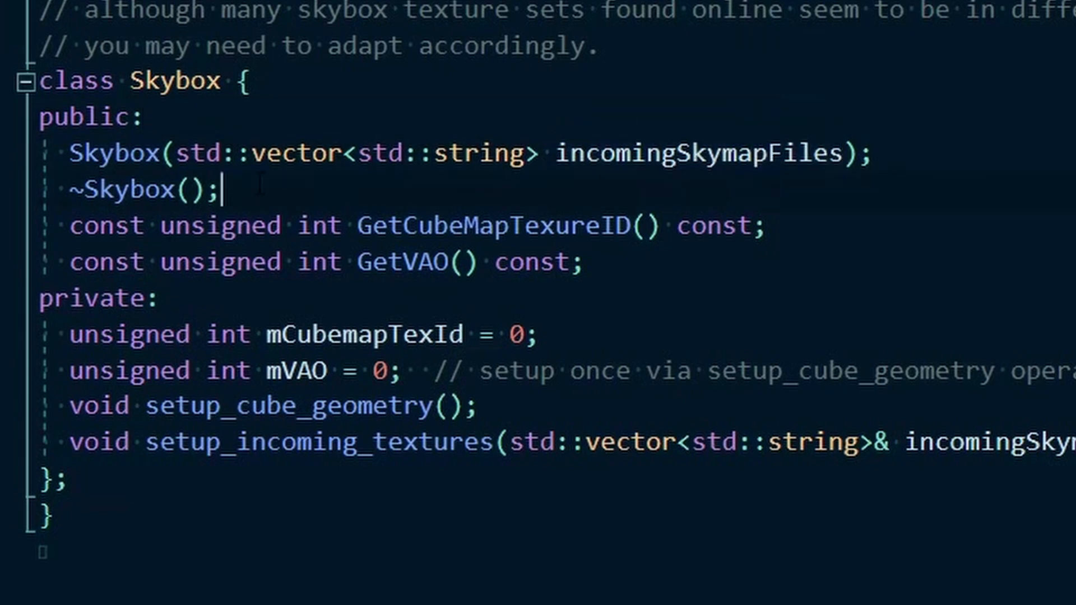
# Step: Declare the public constructor Skybox(const Camera* cam) in Skybox.h
pyautogui.doubleClick(698, 153)
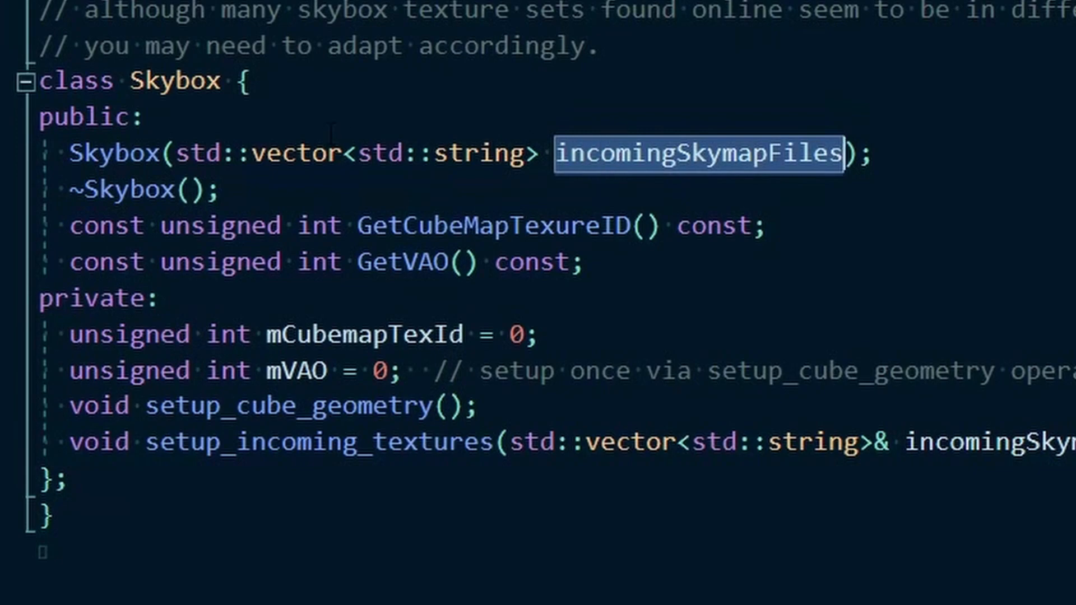
pyautogui.write('S')
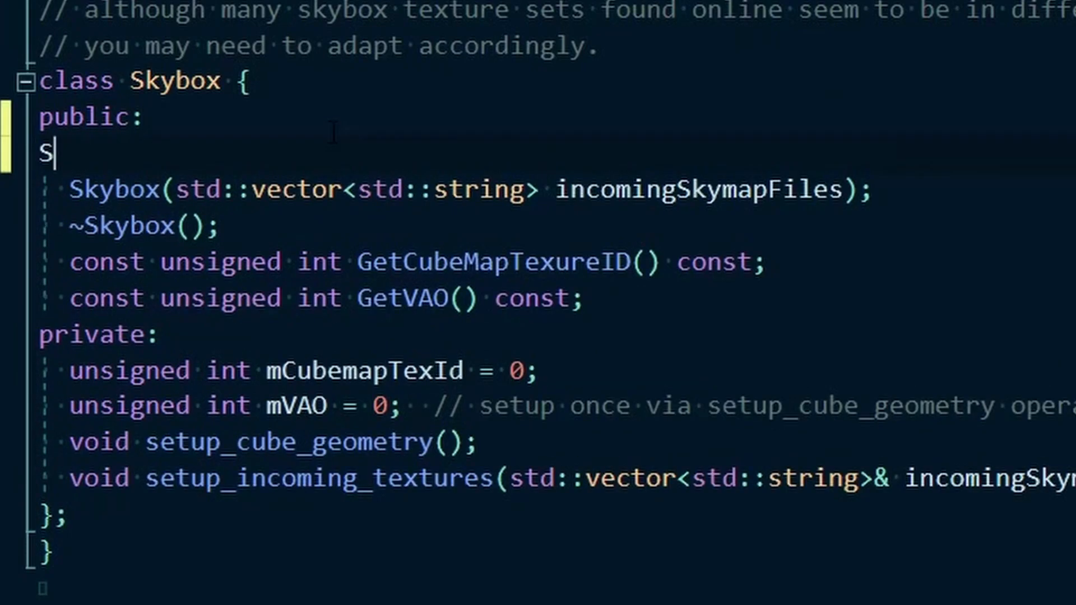
pyautogui.write('kybox')
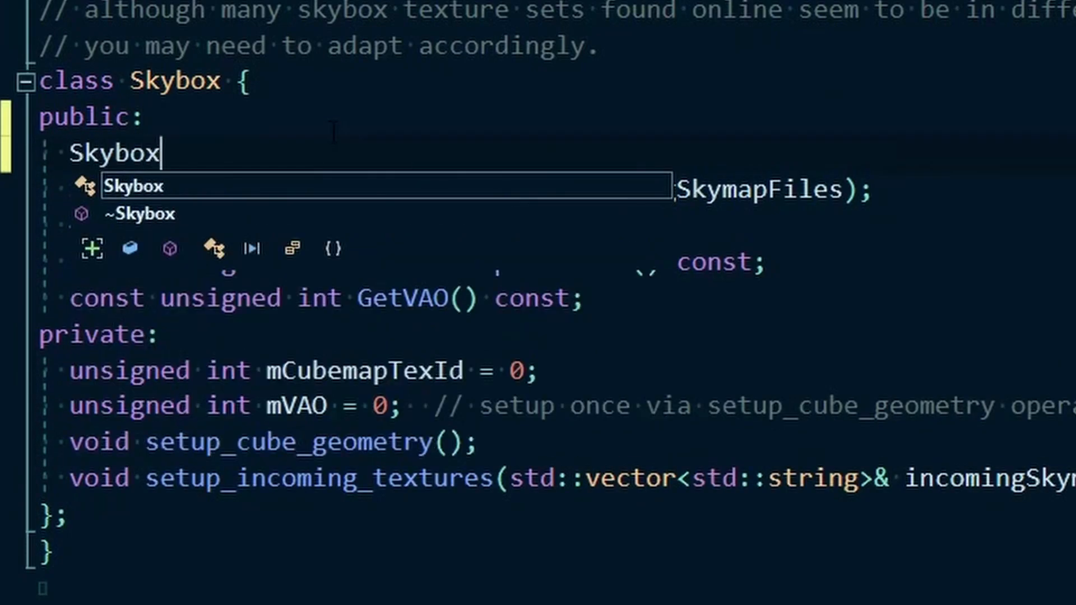
pyautogui.write('(C')
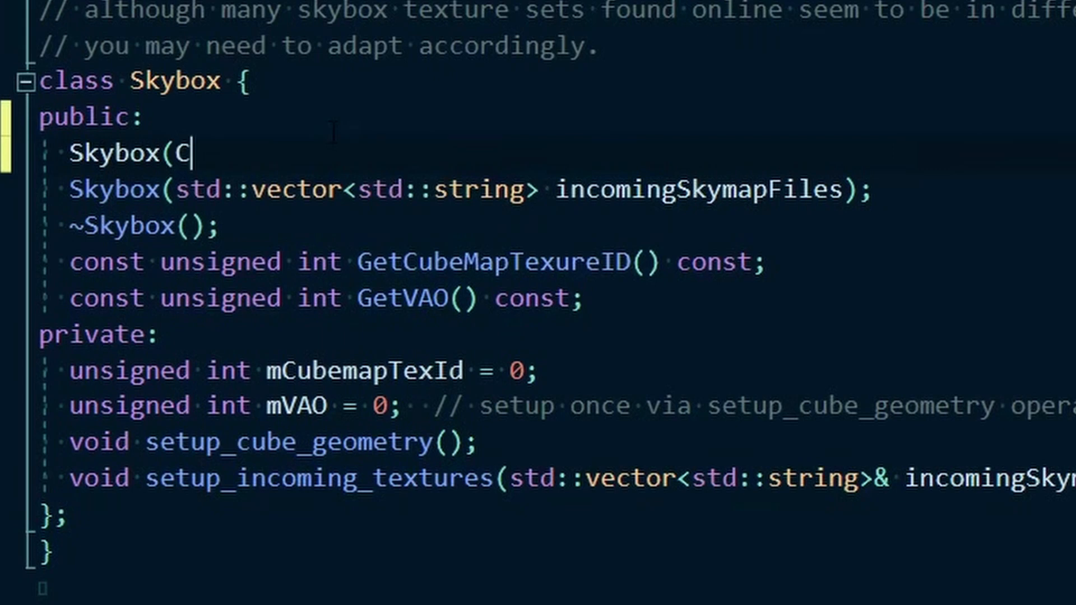
pyautogui.write('onst Camera* cam);')
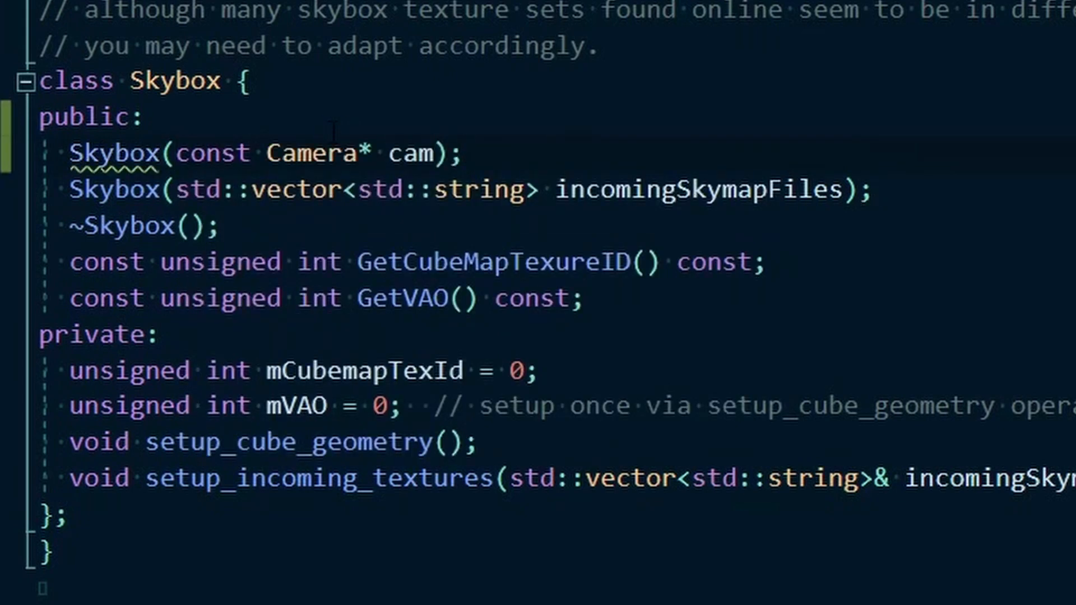
pyautogui.moveTo(103, 152)
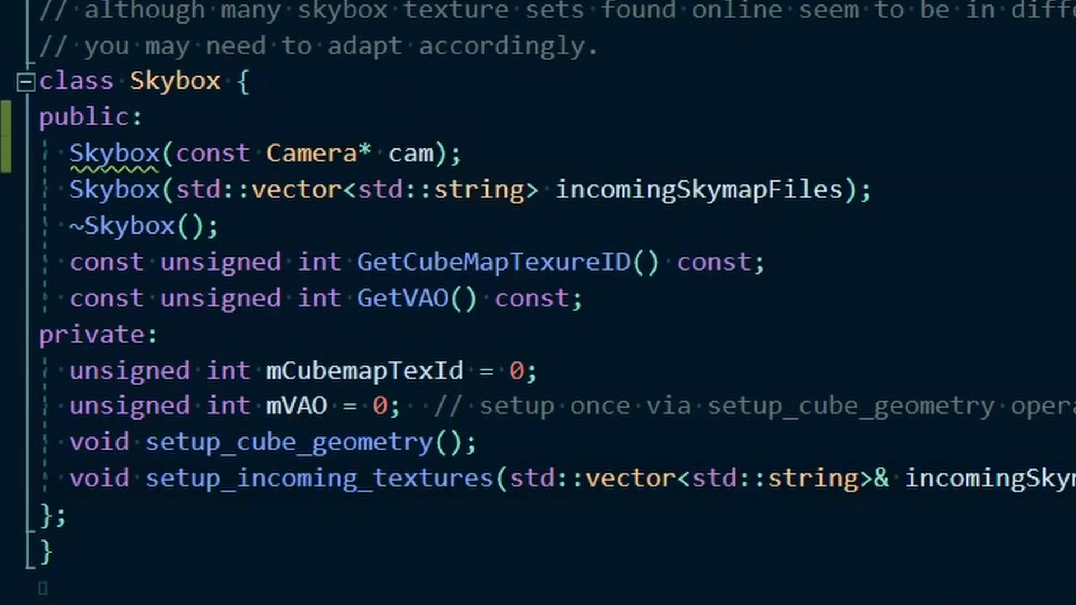
# Step: Add the private member Camera* cam; and review the private section
pyautogui.write('Camera*')
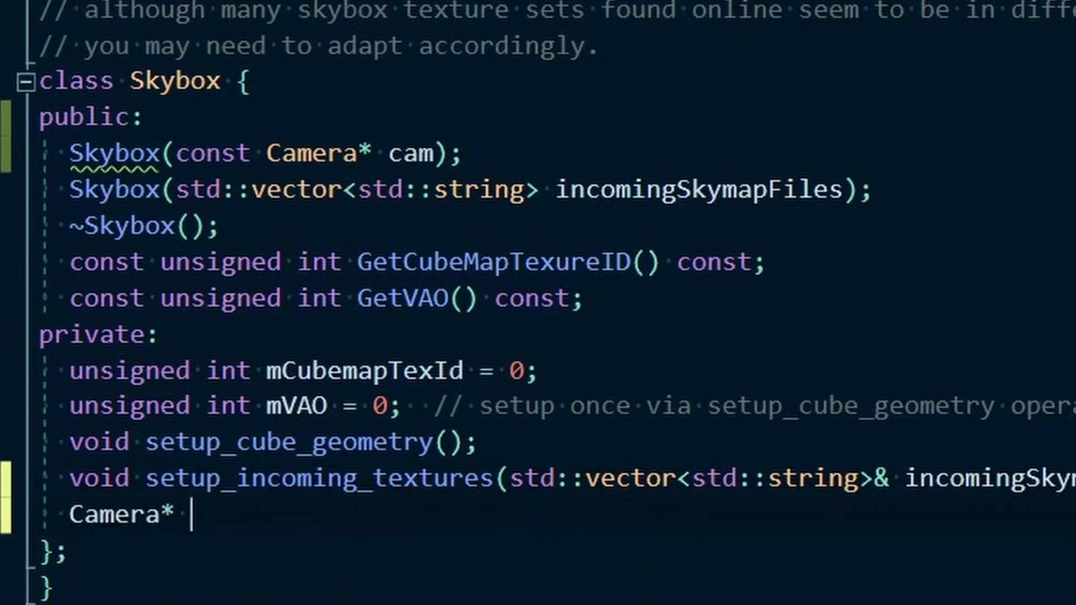
pyautogui.write('cam;')
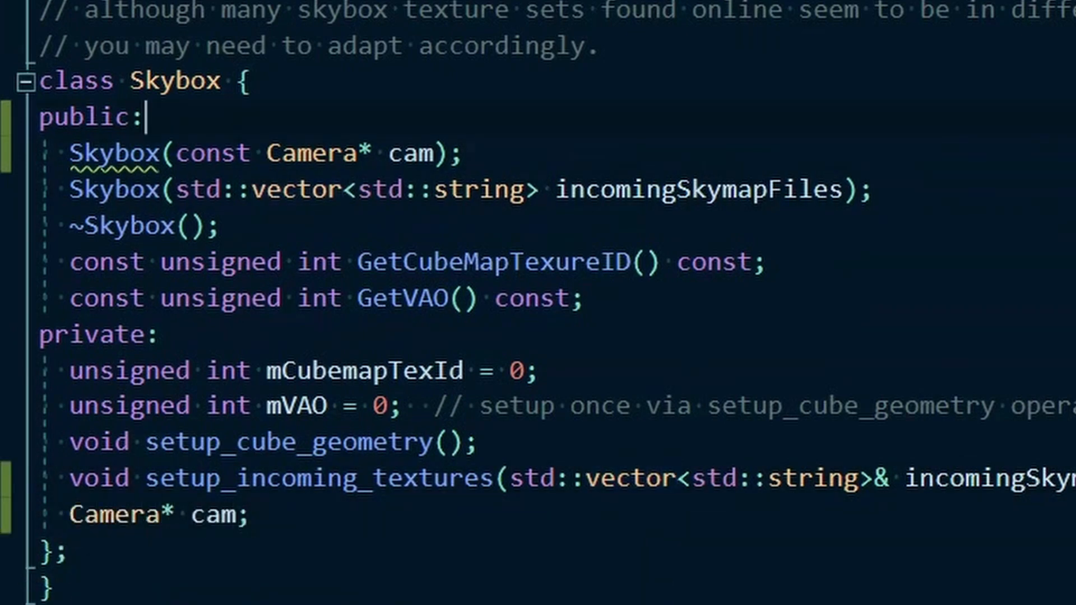
pyautogui.doubleClick(113, 514)
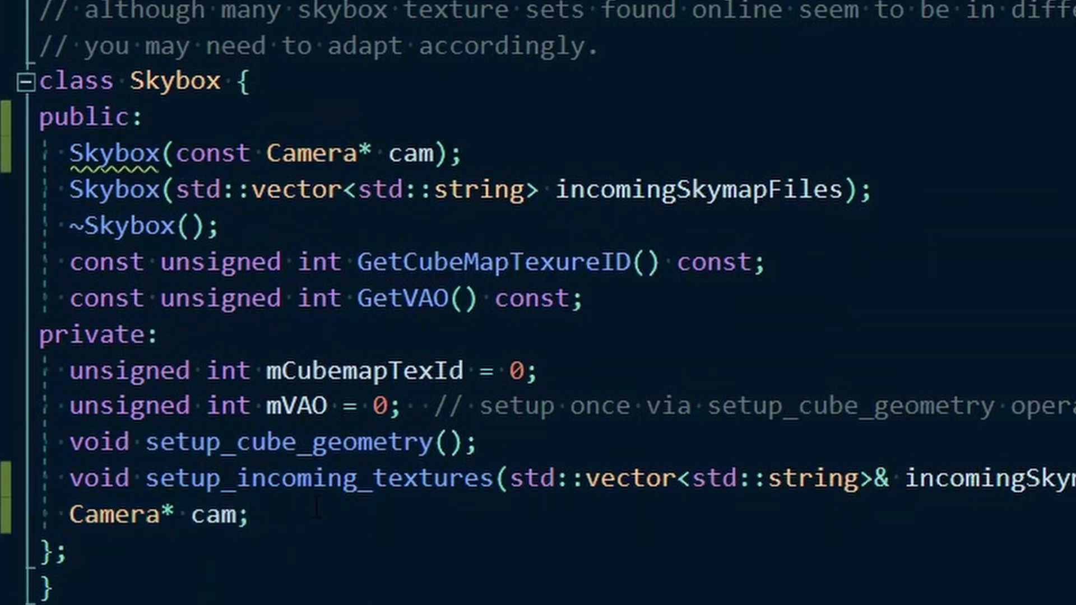
pyautogui.moveTo(68, 404); pyautogui.dragTo(250, 514)
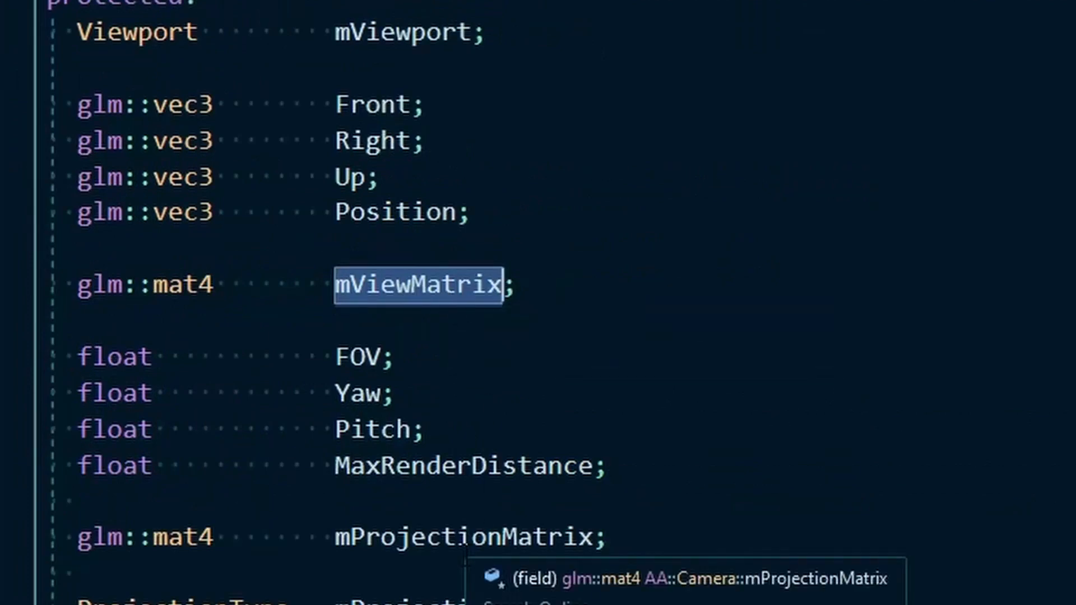
pyautogui.doubleClick(463, 537)
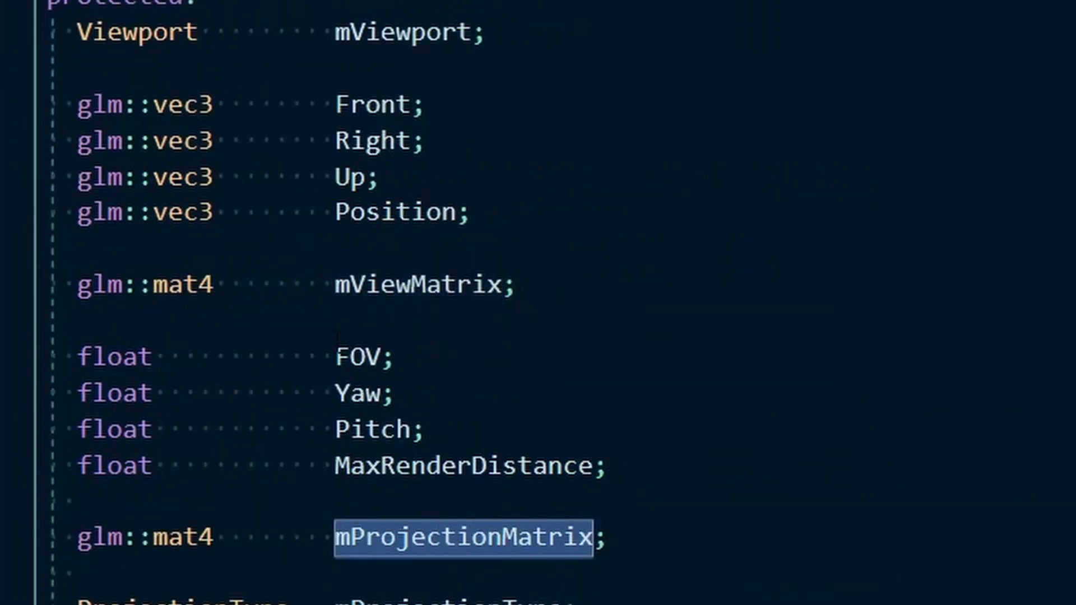
pyautogui.doubleClick(359, 356)
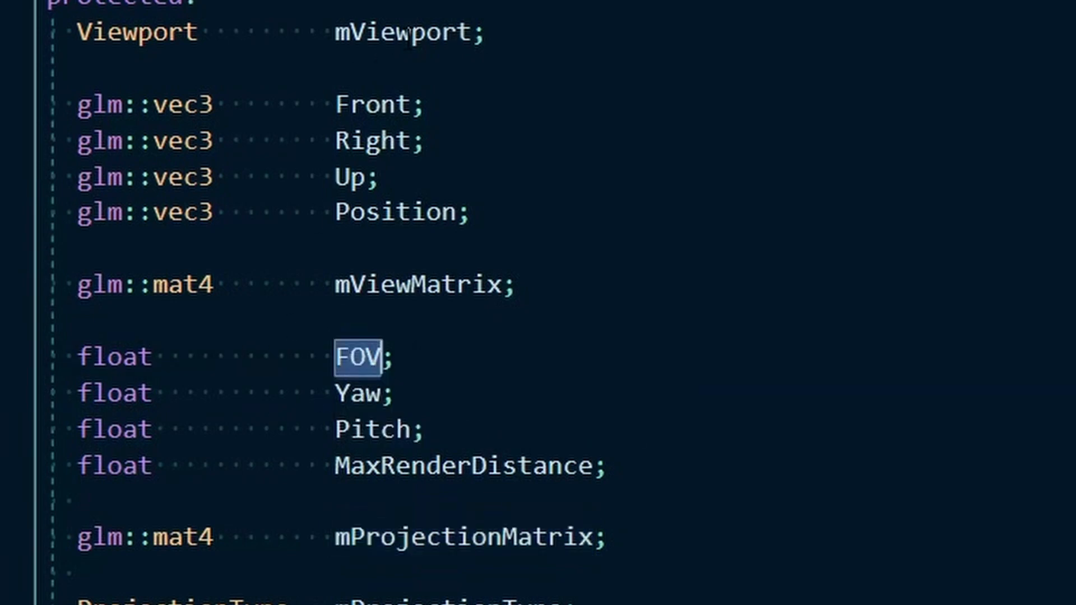
pyautogui.doubleClick(404, 31)
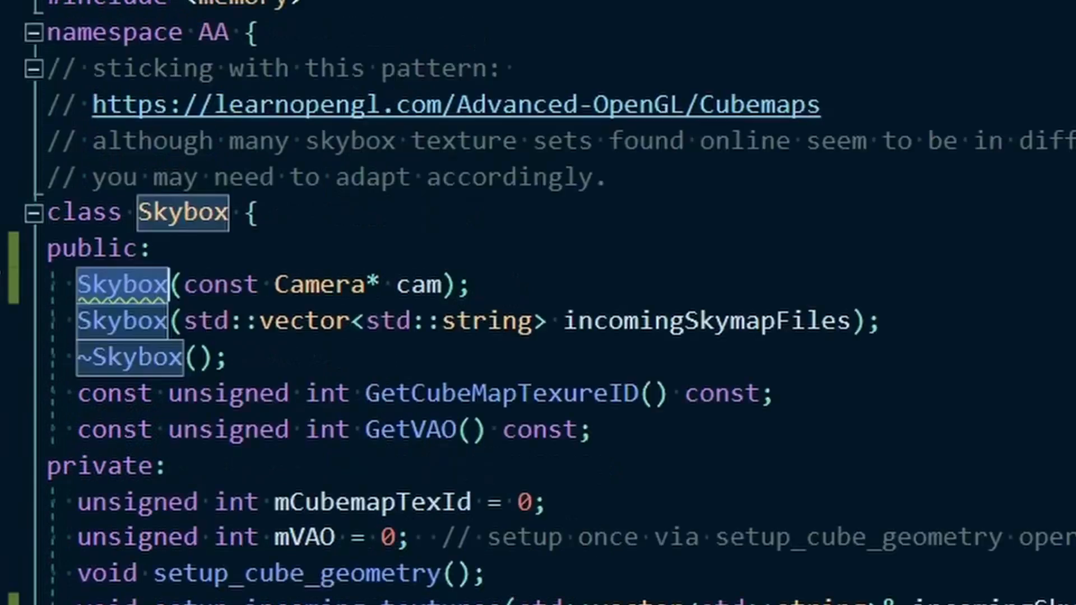
pyautogui.click(466, 284)
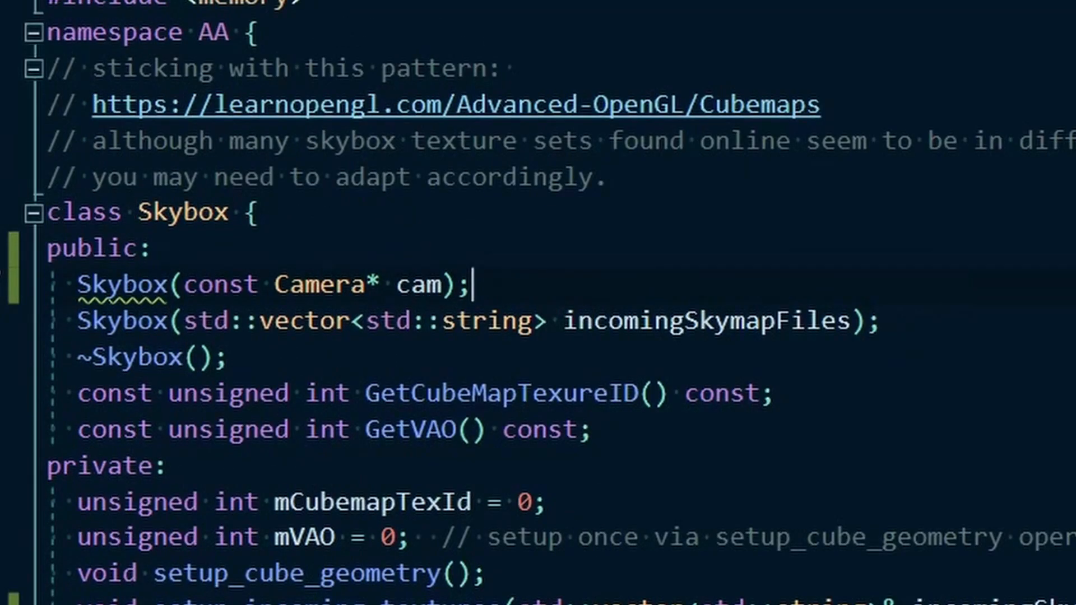
pyautogui.doubleClick(418, 283)
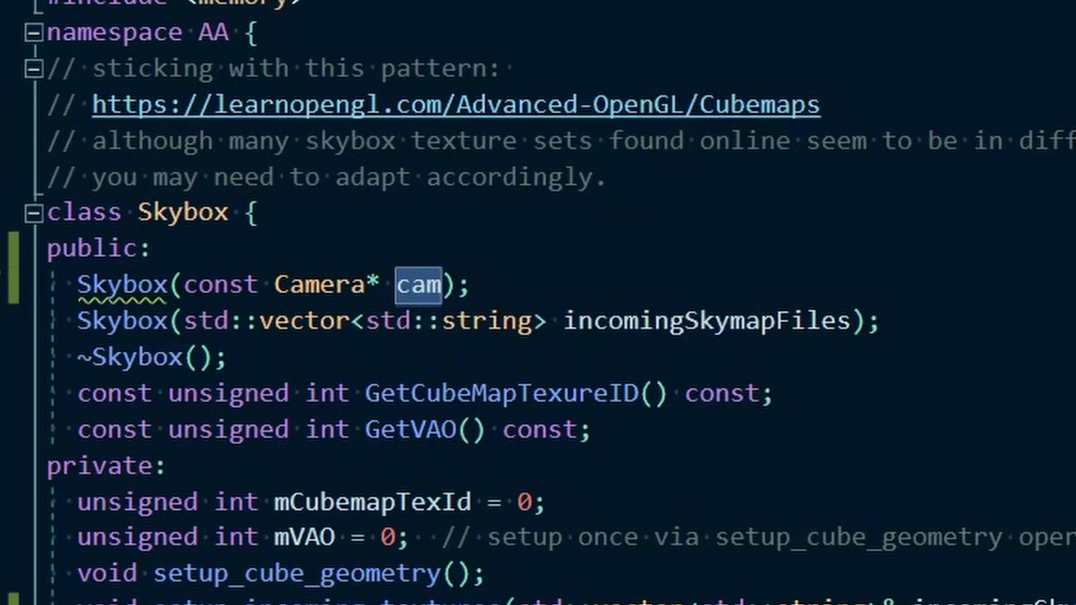